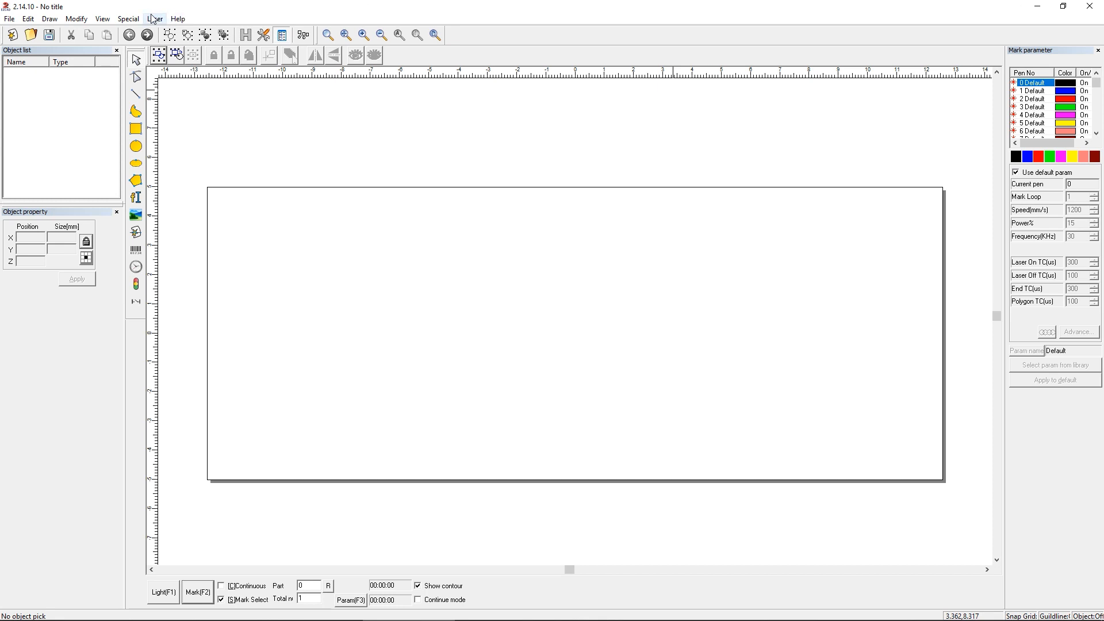
Open the Y-axis Mark window from the Laser menu and select its 5.00 axis step.
{"action": "left_click", "coordinate": [154, 19]}
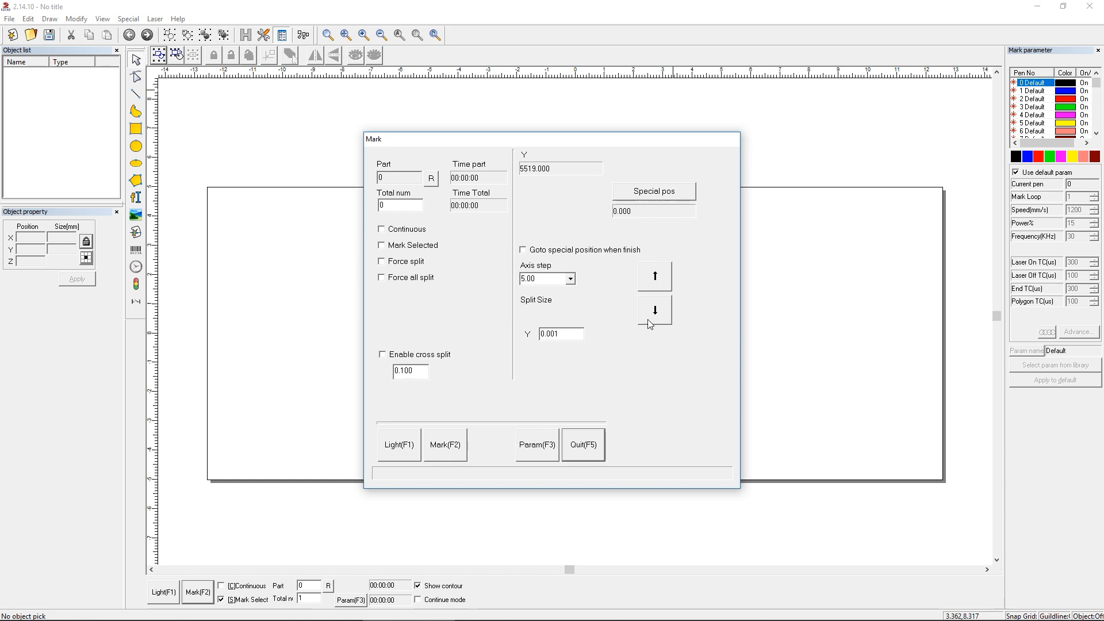
{"action": "left_click", "coordinate": [542, 278]}
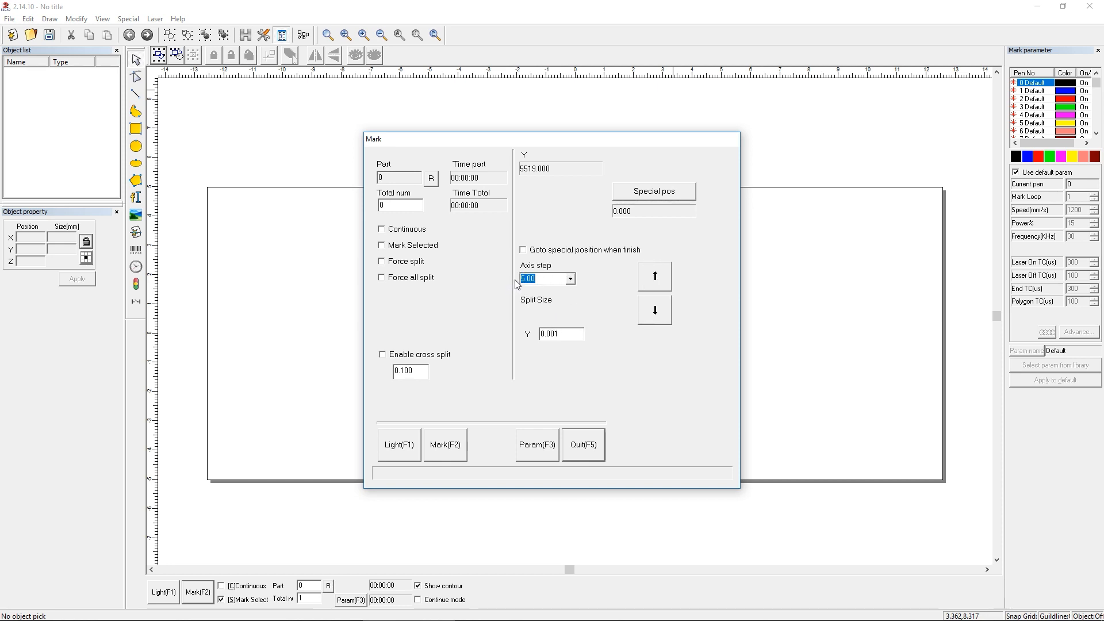
{"action": "mouse_move", "coordinate": [552, 289]}
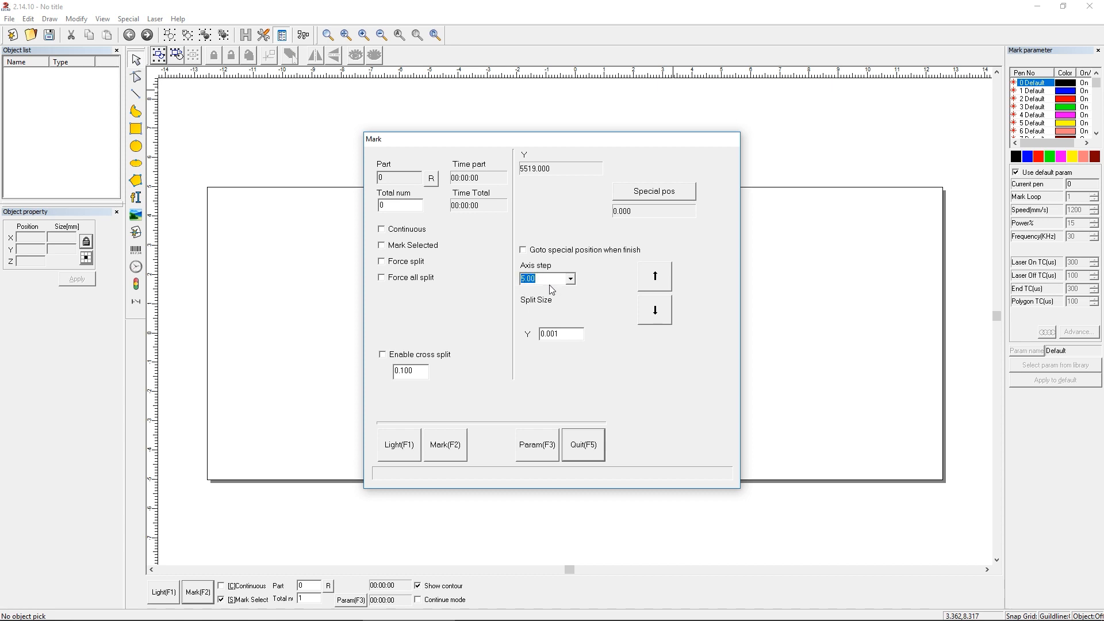
{"action": "mouse_move", "coordinate": [523, 323]}
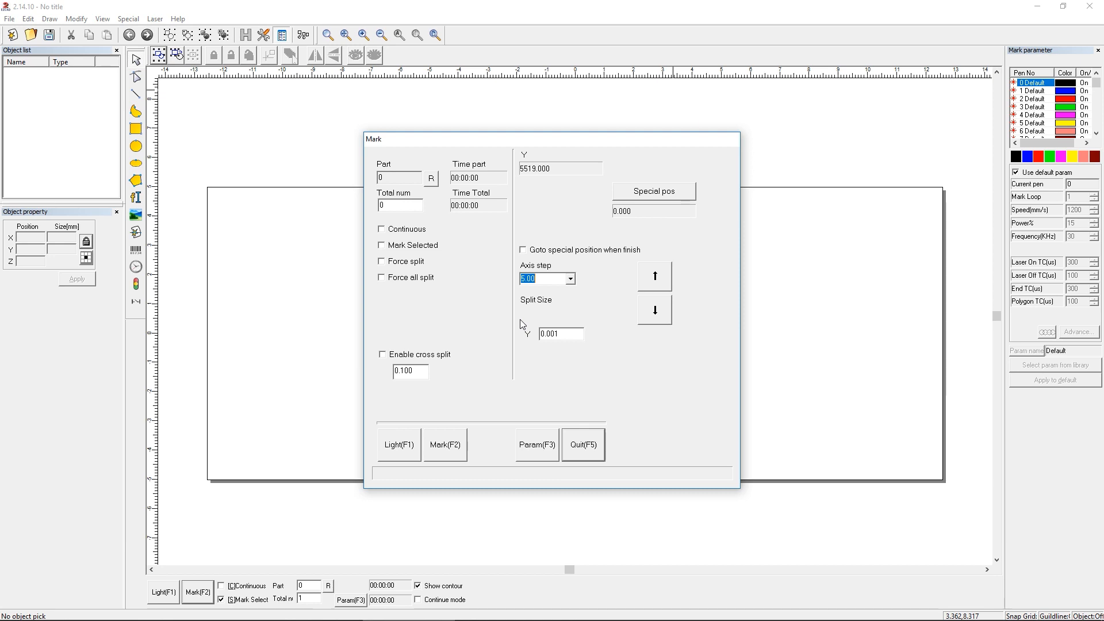
{"action": "mouse_move", "coordinate": [519, 325]}
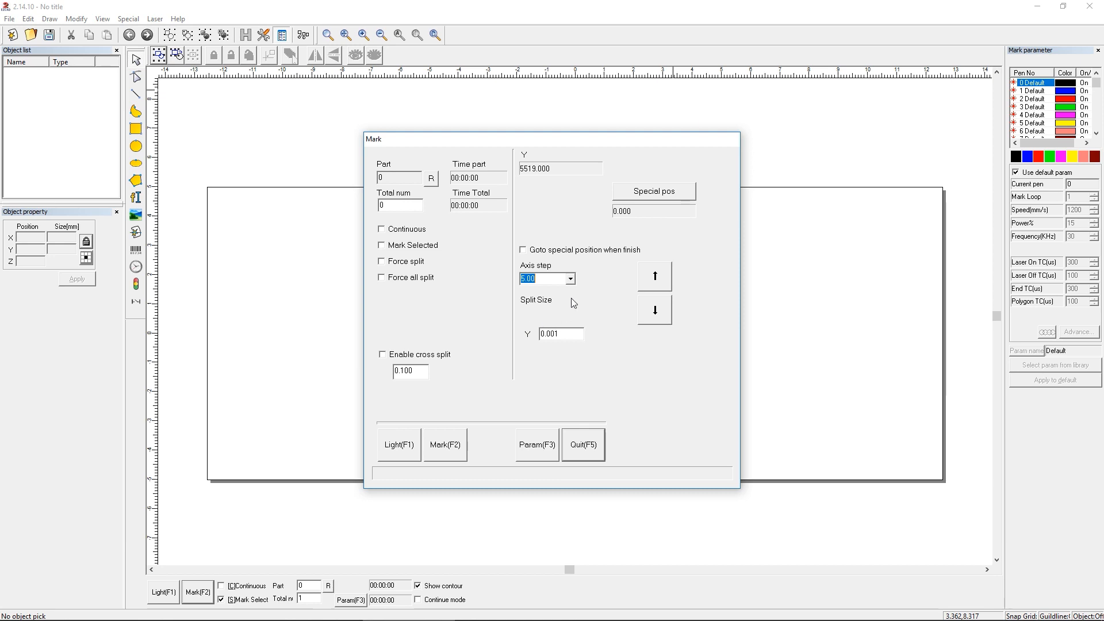
{"action": "mouse_move", "coordinate": [533, 456]}
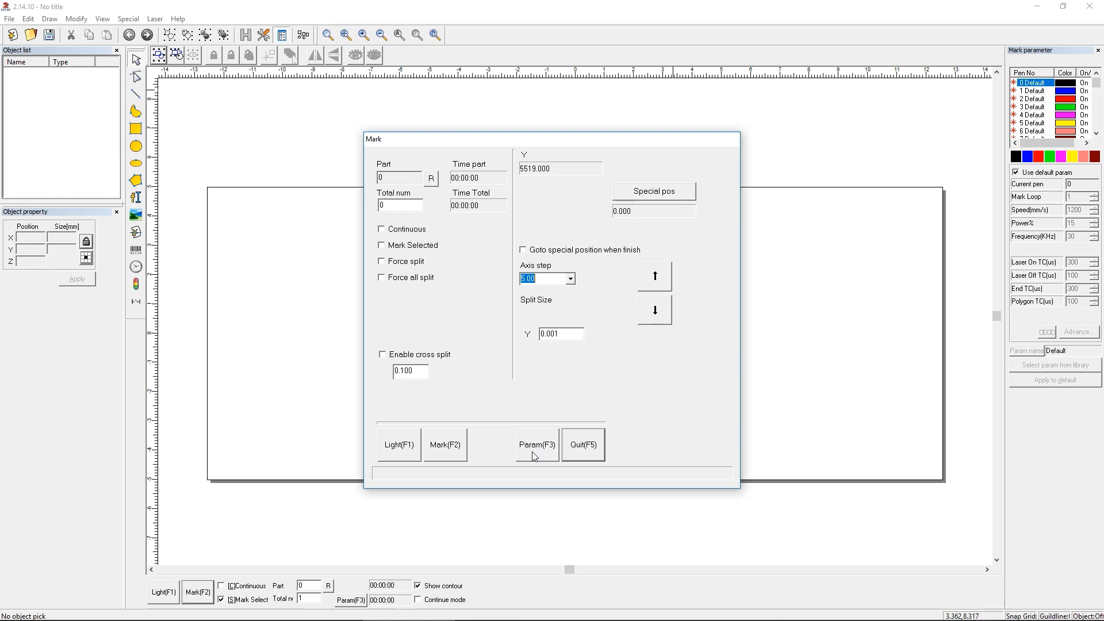
{"action": "mouse_move", "coordinate": [529, 440]}
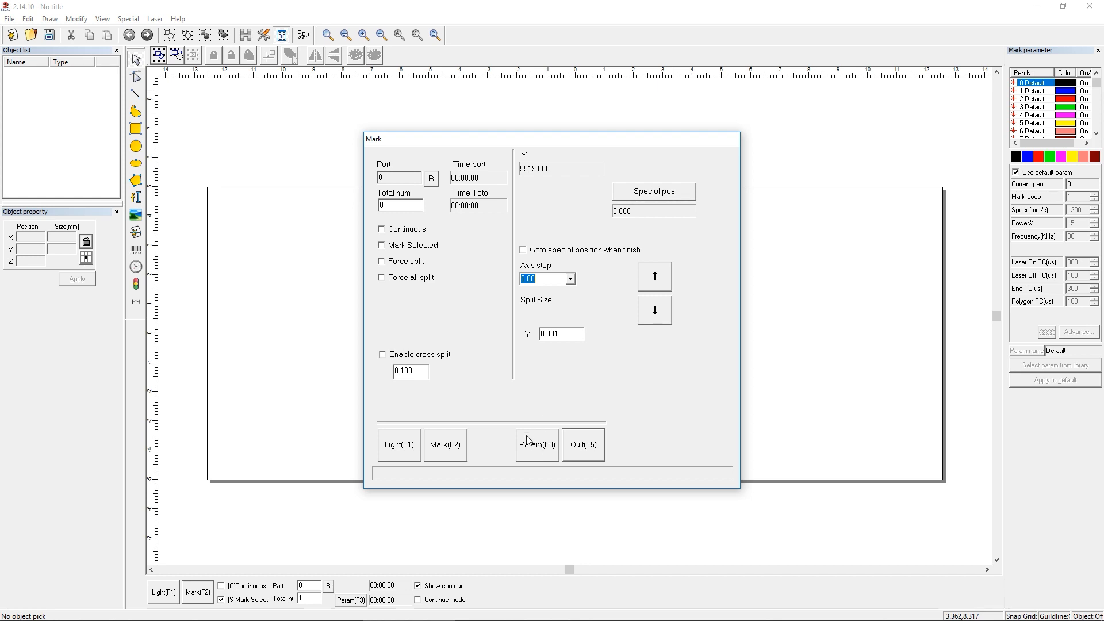
Enable Rotate Axis for Y with 12800 steps per rotation, gear ratio 6, 100 mm diameter.
{"action": "left_click", "coordinate": [536, 445]}
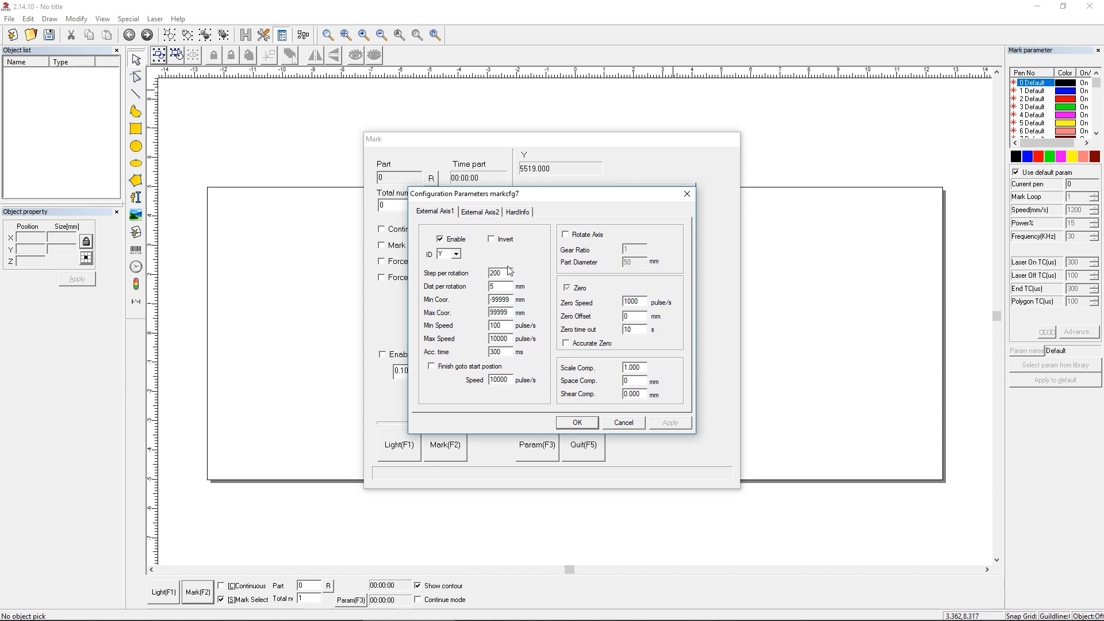
{"action": "mouse_move", "coordinate": [482, 283]}
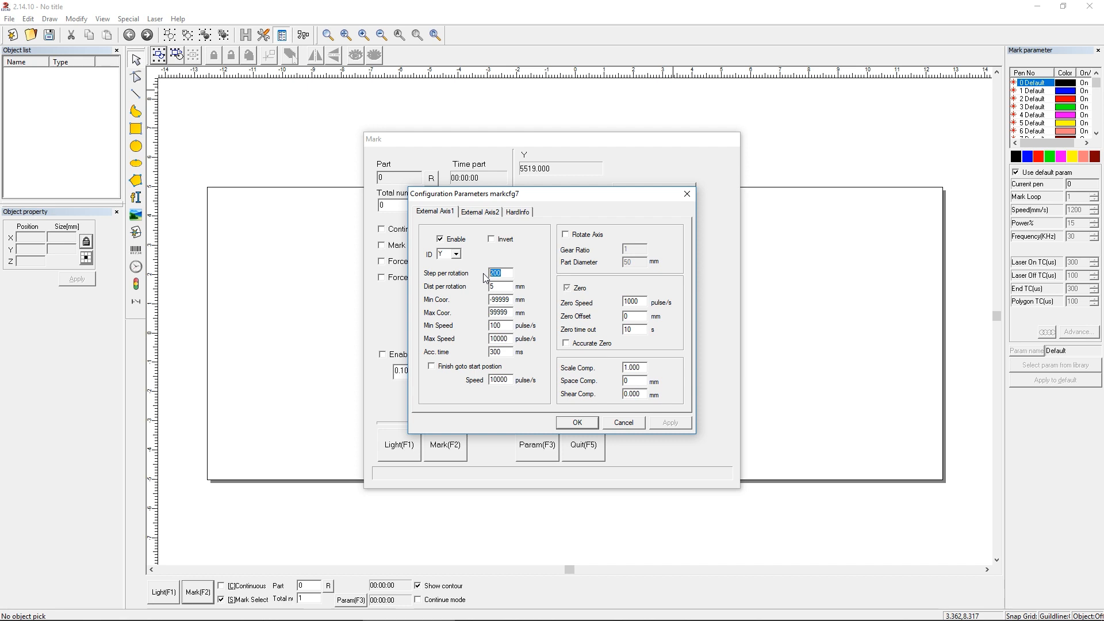
{"action": "type", "text": "128"}
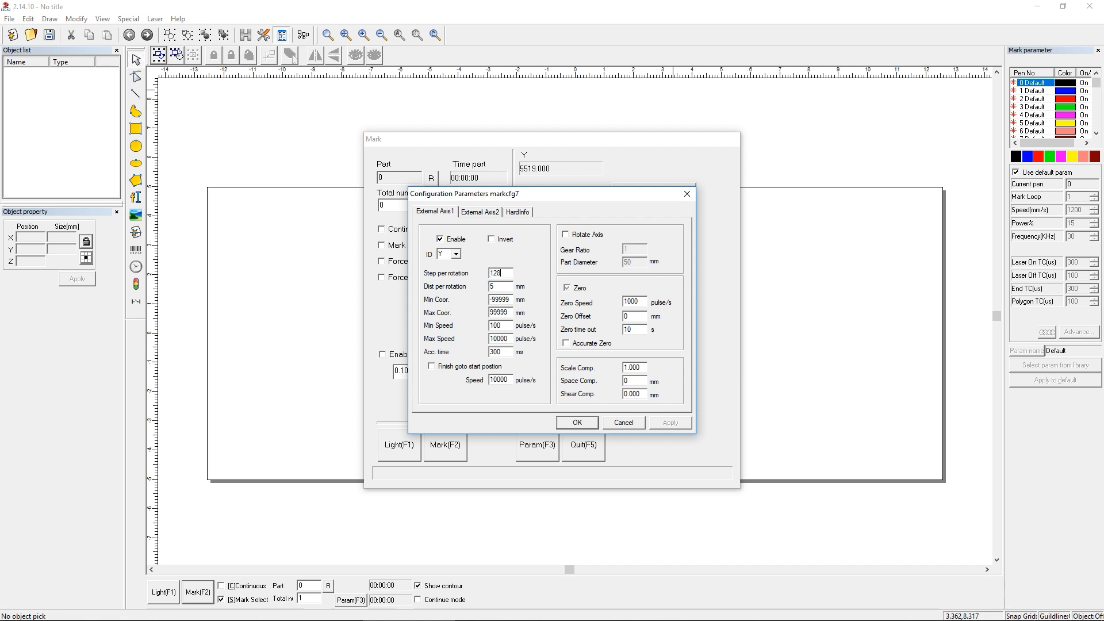
{"action": "type", "text": "12800"}
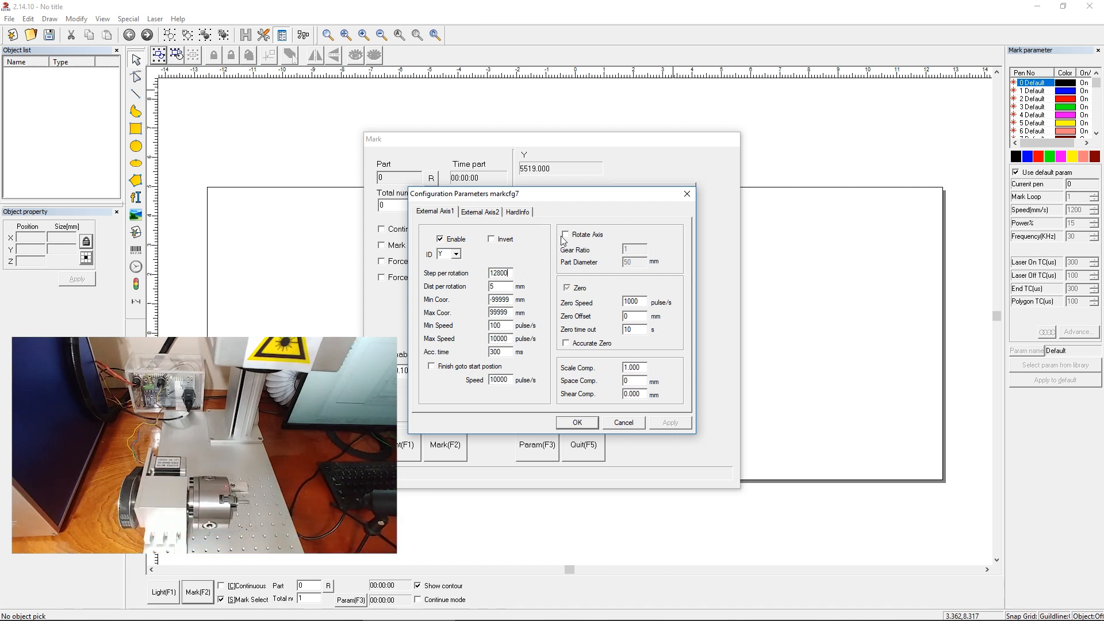
{"action": "left_click", "coordinate": [567, 235]}
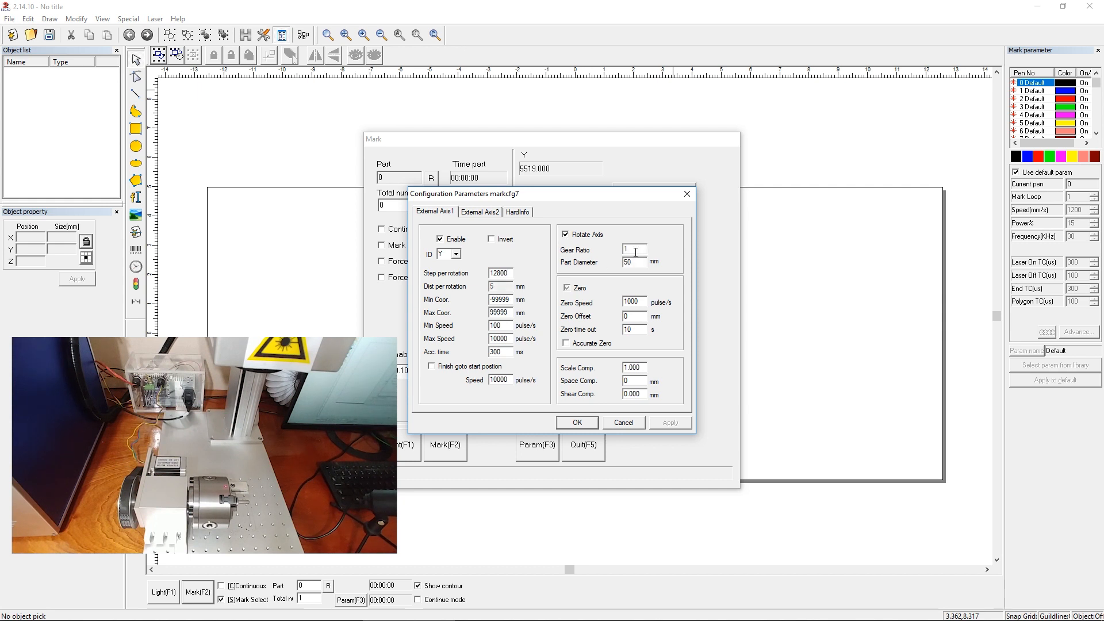
{"action": "type", "text": "6"}
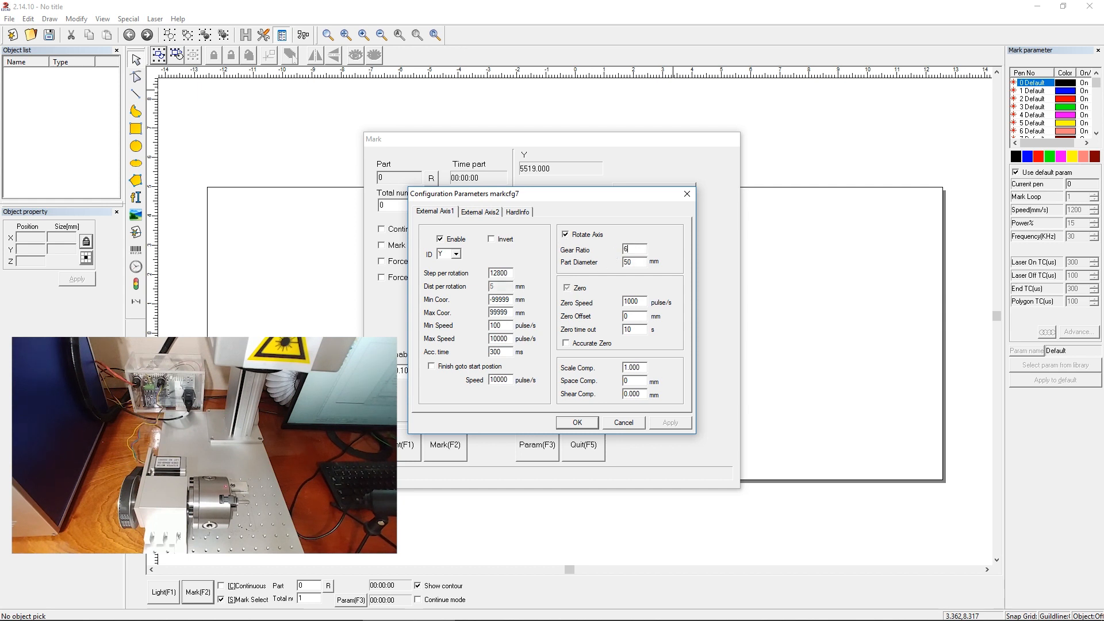
{"action": "left_click", "coordinate": [632, 262]}
{"action": "type", "text": "100"}
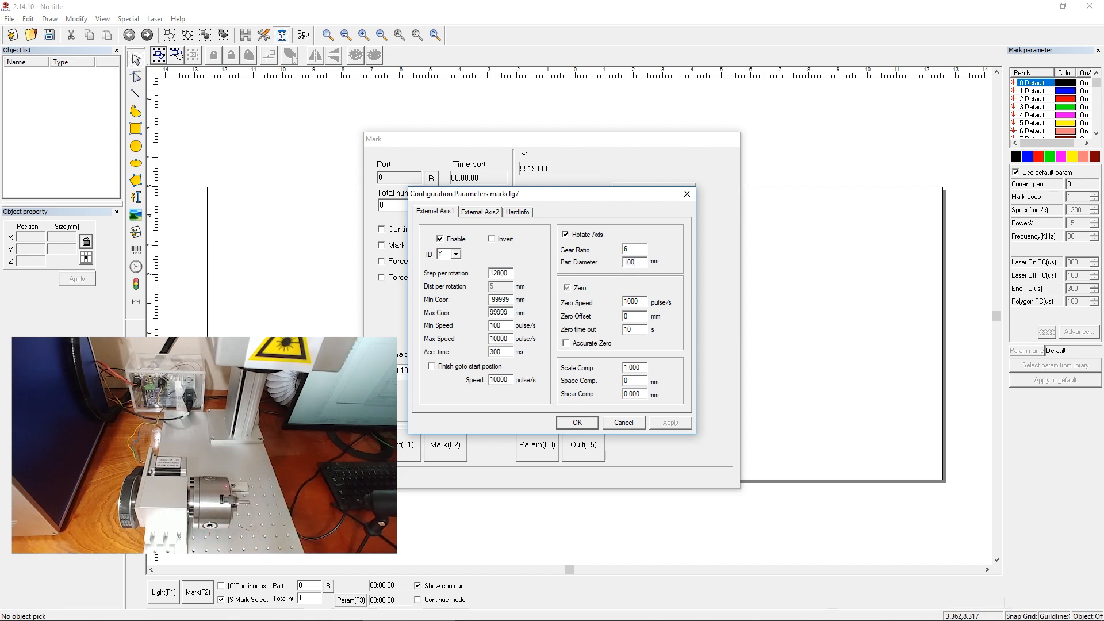
{"action": "left_click", "coordinate": [633, 262]}
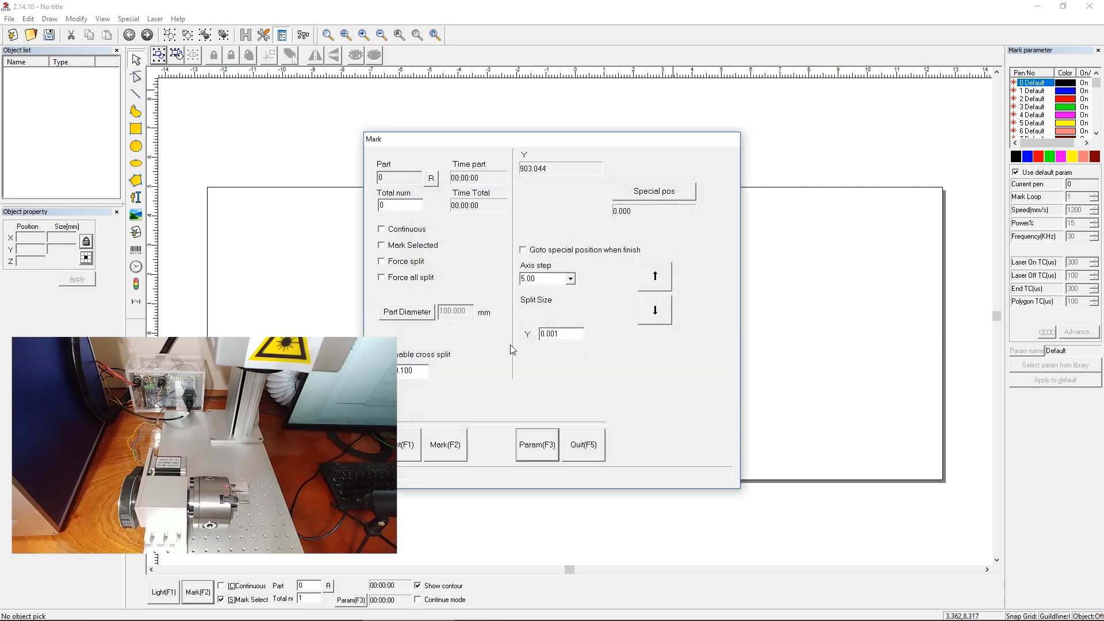
Enter 314.15 as the axis step, the 100 mm part's circumference.
{"action": "left_click", "coordinate": [546, 278]}
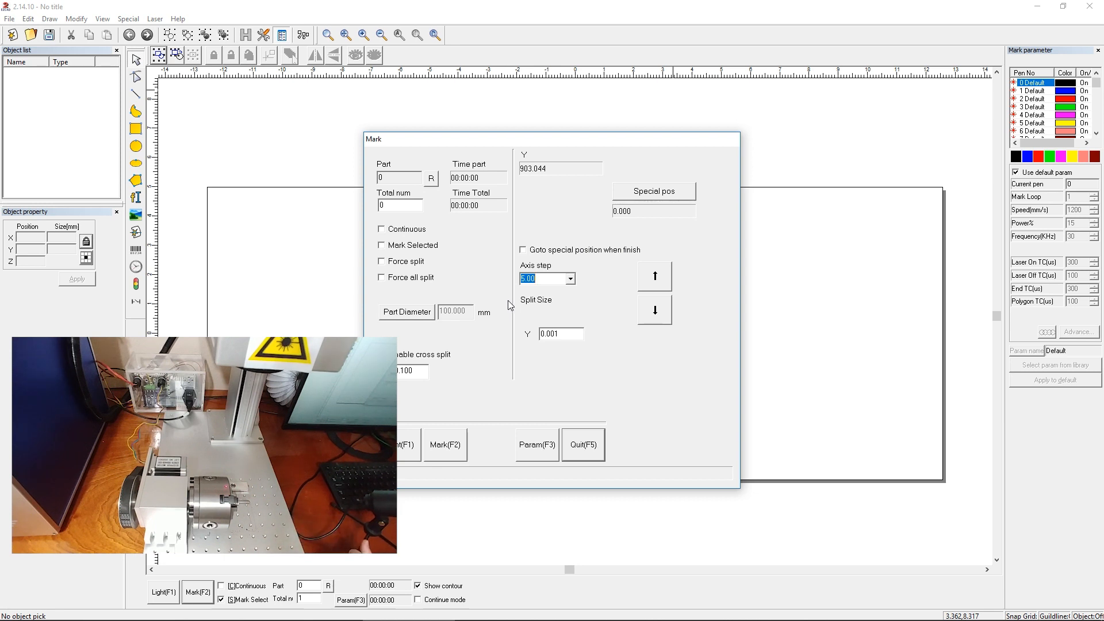
{"action": "type", "text": "314.15"}
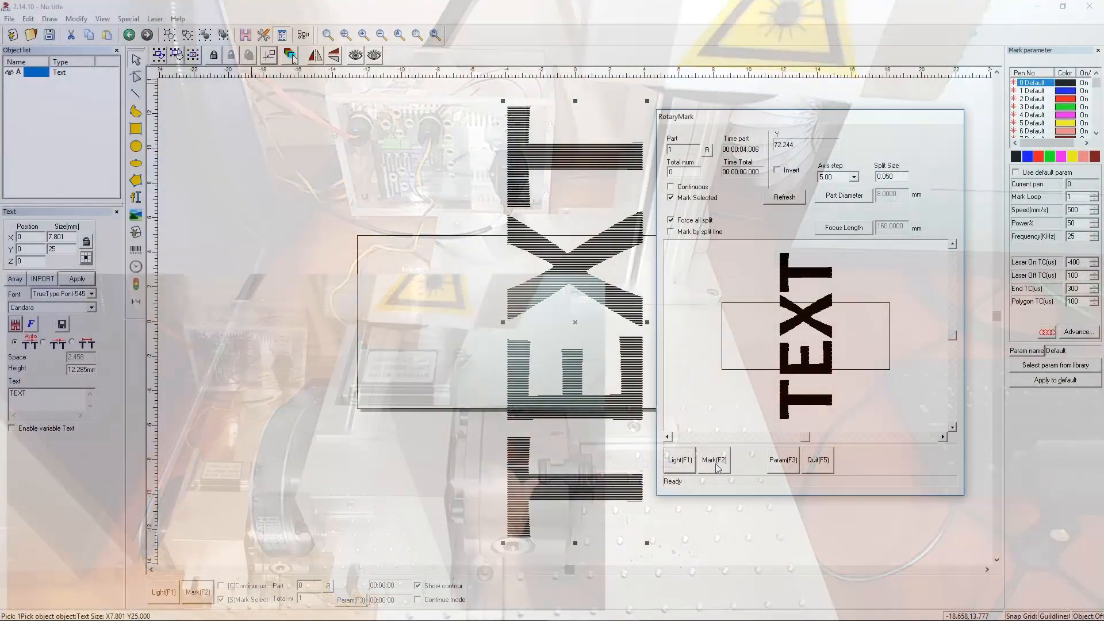
Start Rotary Mark on the vertical TEXT object with Mark(F2).
{"action": "left_click", "coordinate": [713, 460]}
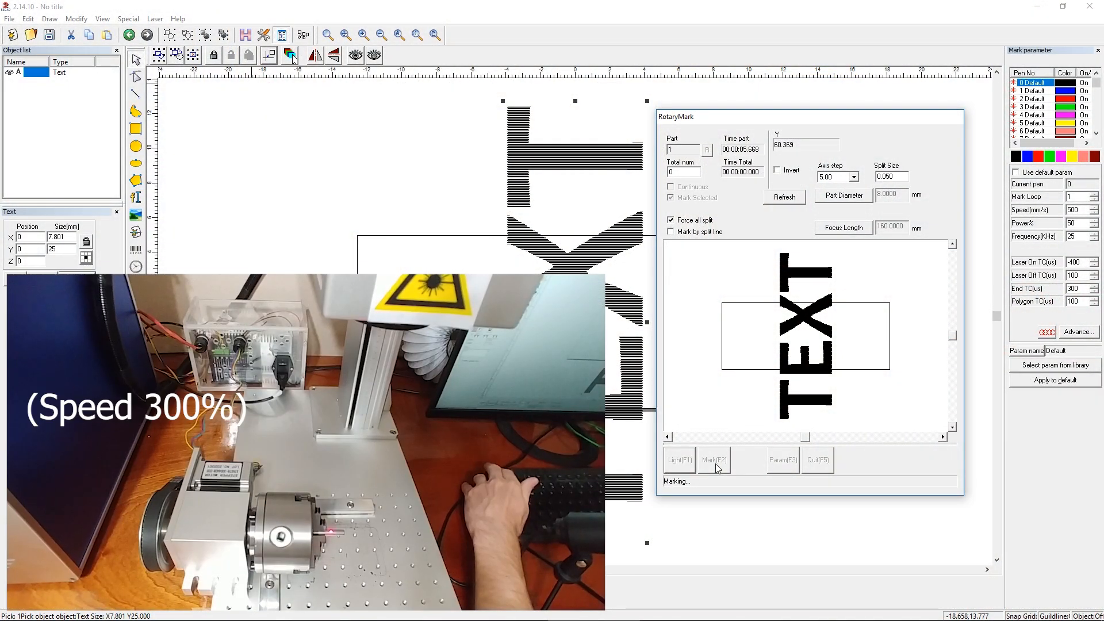